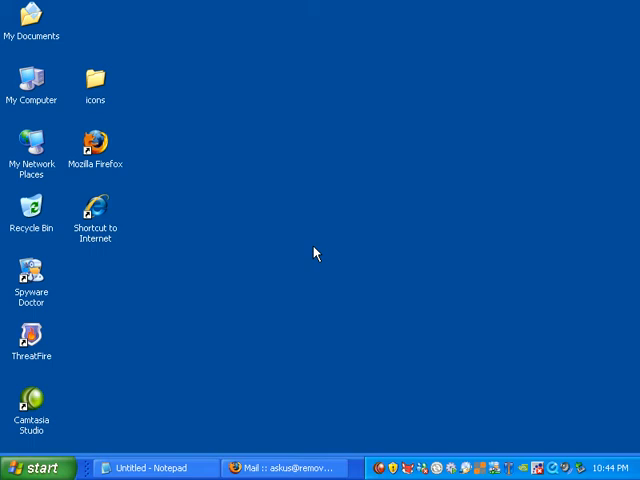
mouse_move(240, 388)
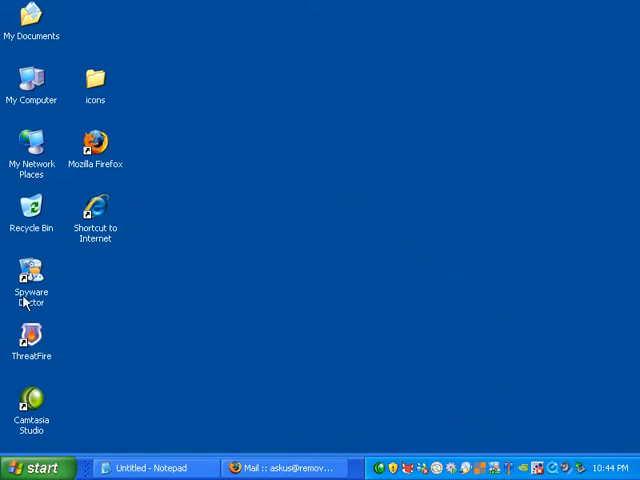
mouse_move(84, 282)
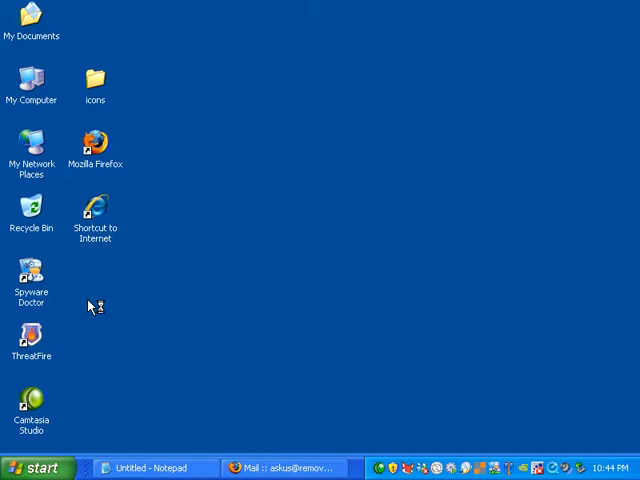
mouse_move(90, 306)
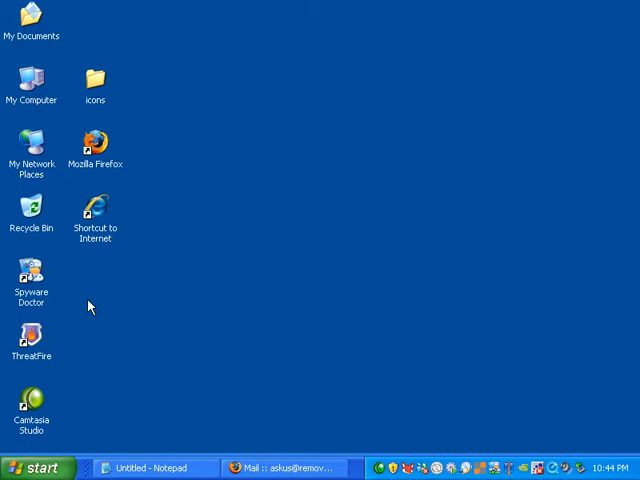
mouse_move(98, 272)
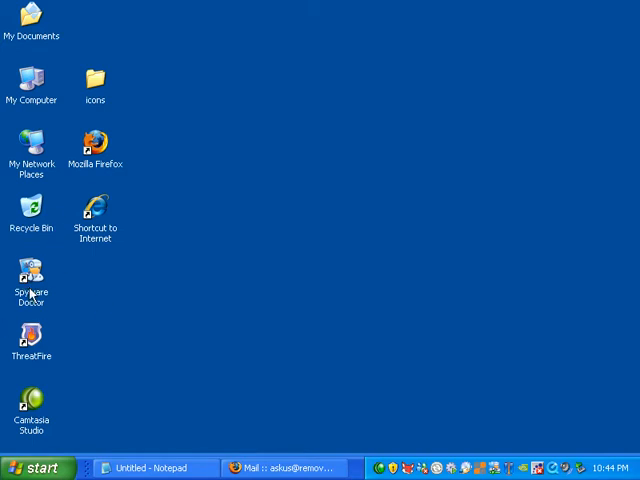
mouse_move(96, 302)
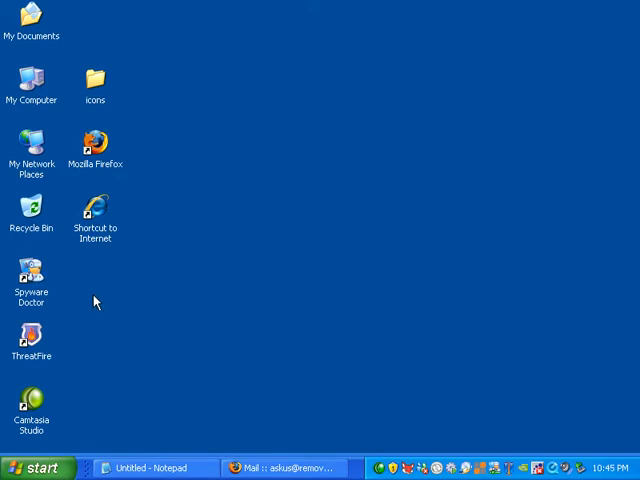
mouse_move(312, 396)
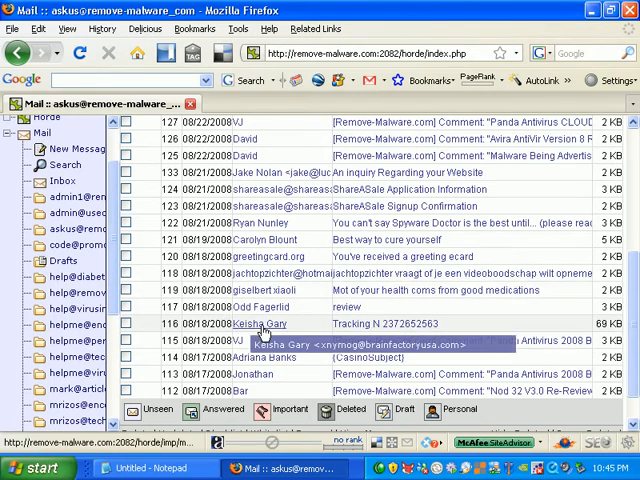
mouse_move(372, 324)
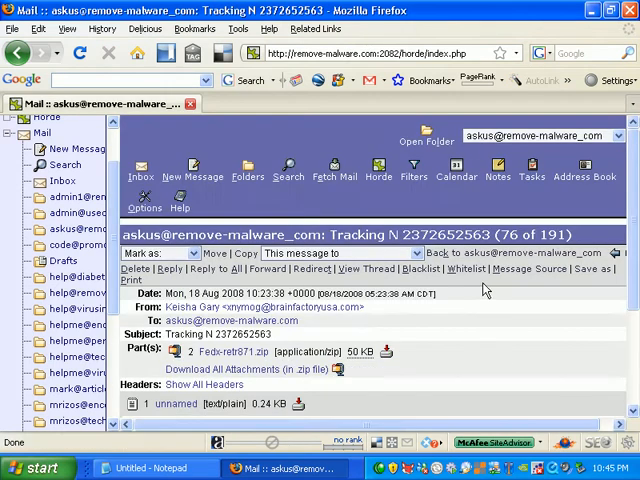
scroll(down, 3)
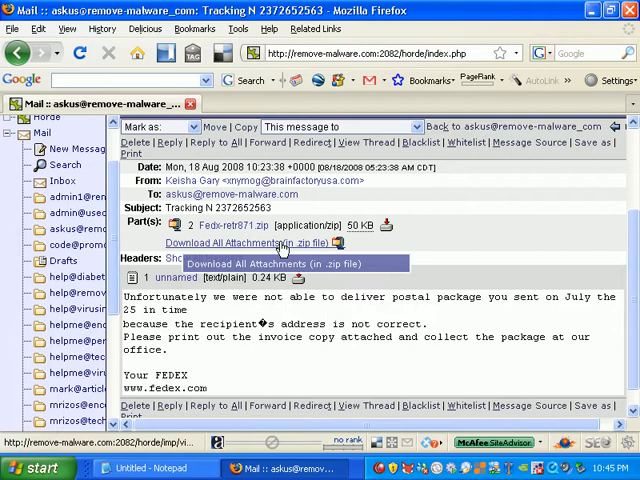
click(244, 244)
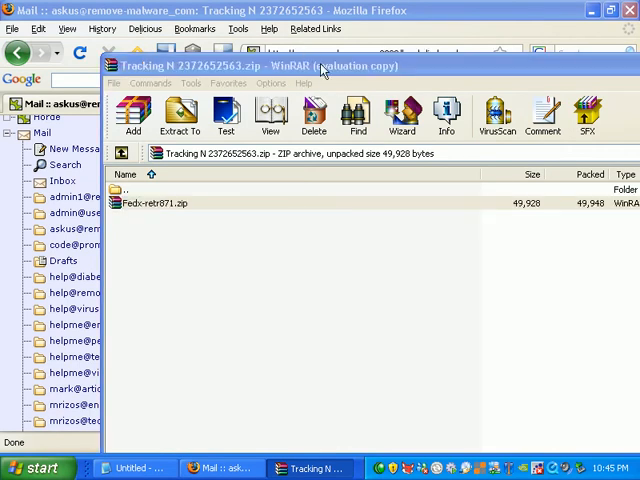
Open nested fedx-retr871.zip and run Fedx-retr871.exe, which fails with 'Cannot execute'
double_click(160, 202)
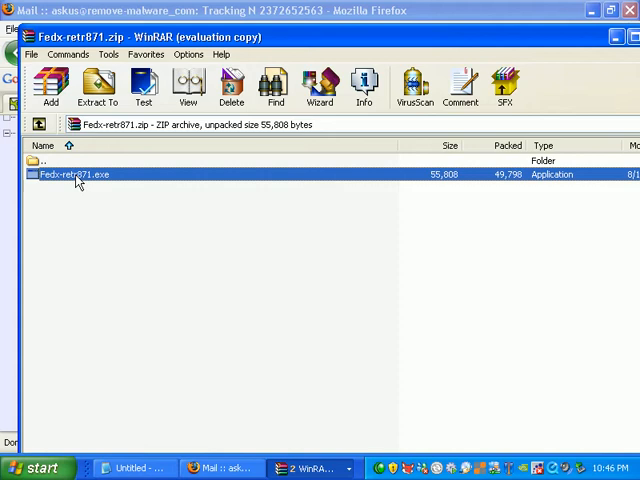
click(96, 88)
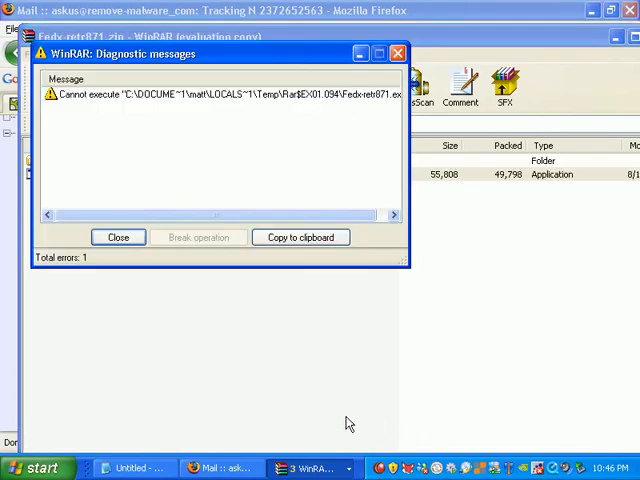
mouse_move(116, 200)
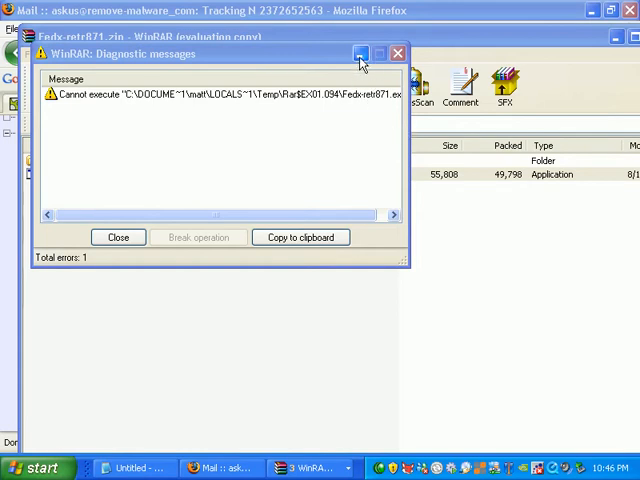
Dismiss the WinRAR 'Cannot execute' diagnostic window
click(118, 236)
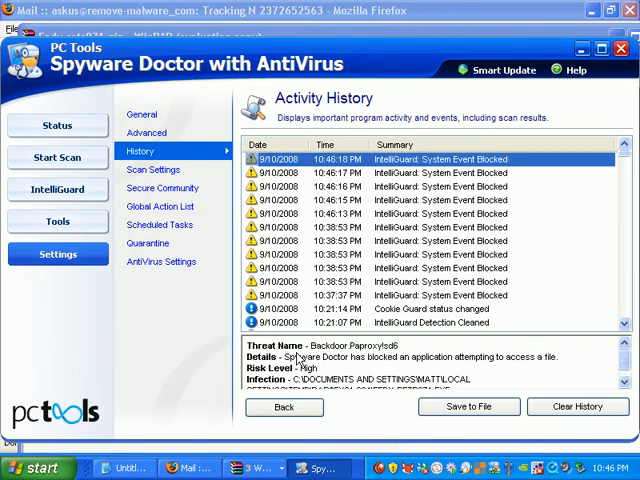
mouse_move(368, 348)
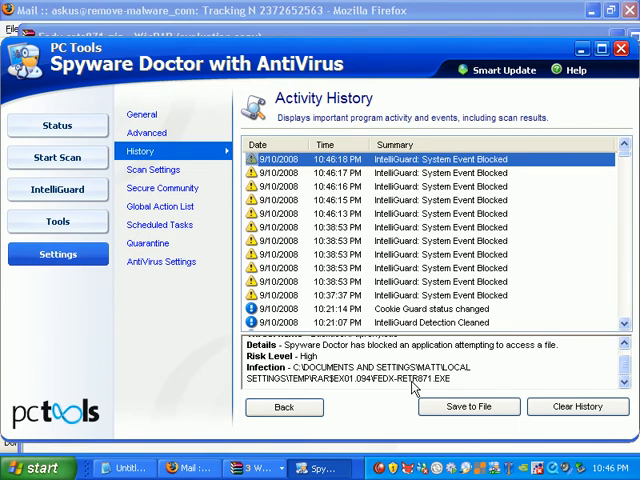
mouse_move(588, 110)
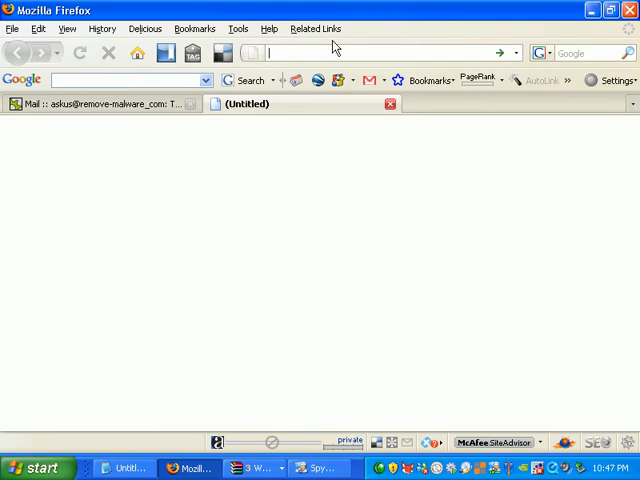
text(http://xpprotector.com/)
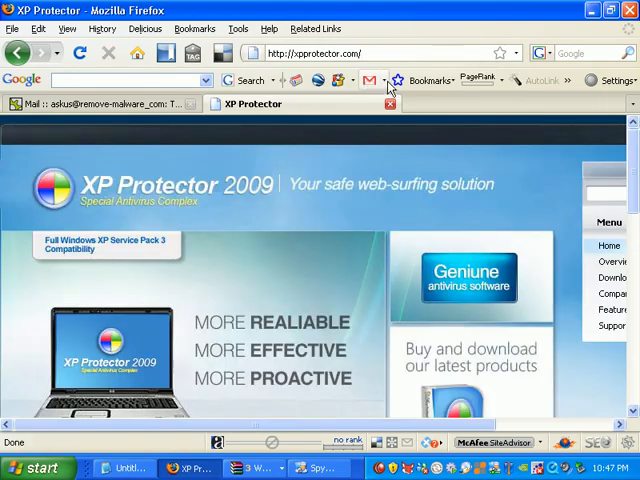
mouse_move(284, 202)
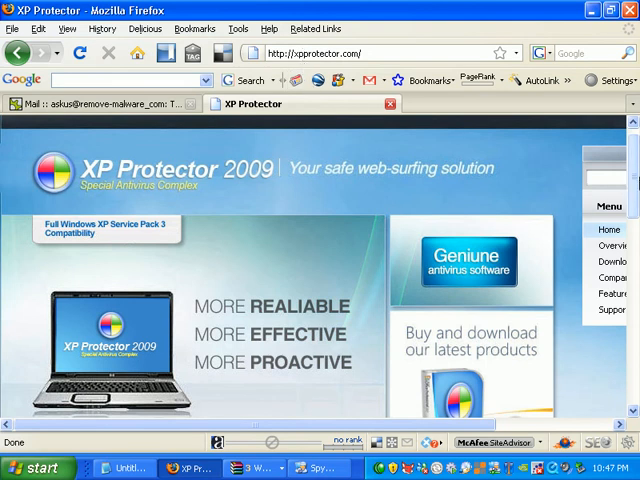
scroll(down, 3)
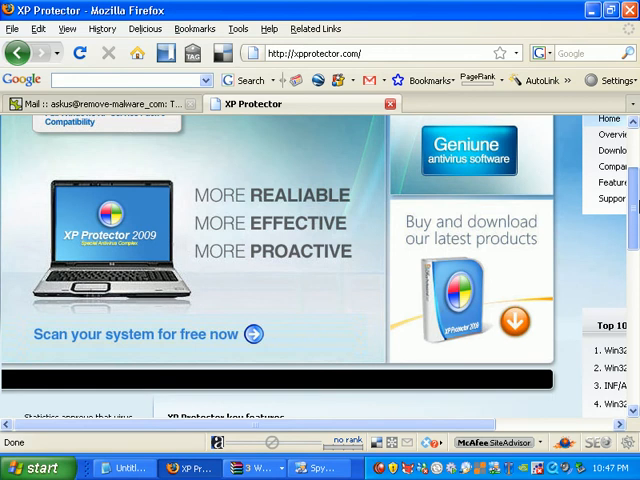
scroll(down, 3)
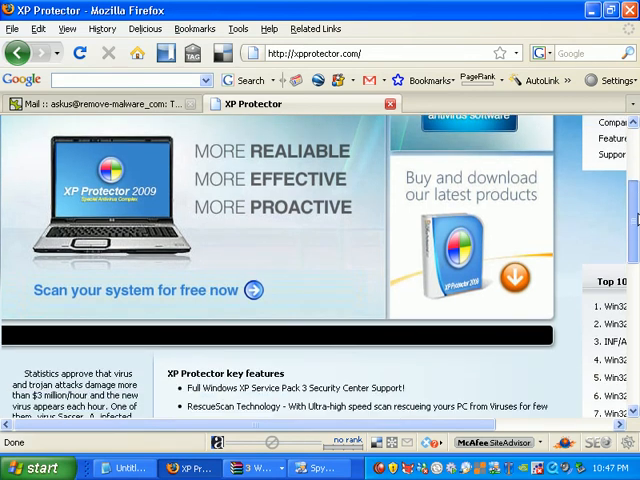
scroll(down, 3)
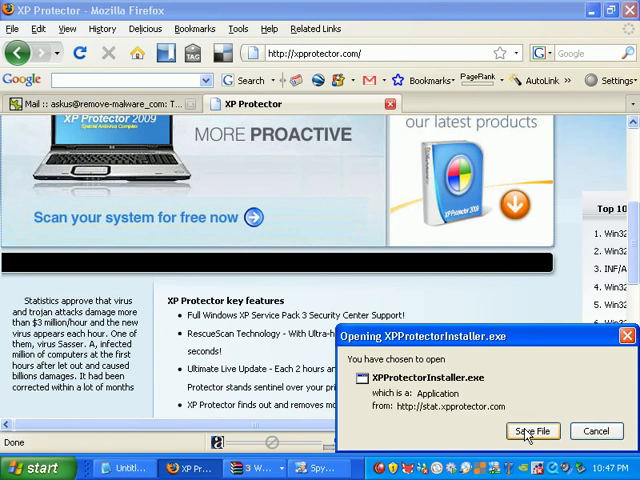
click(532, 432)
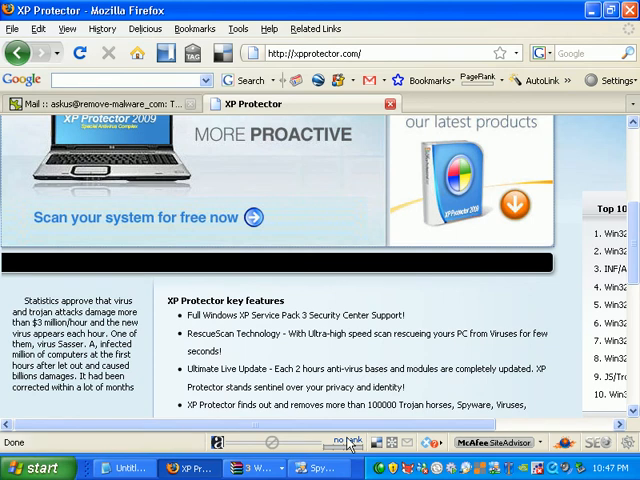
mouse_move(350, 440)
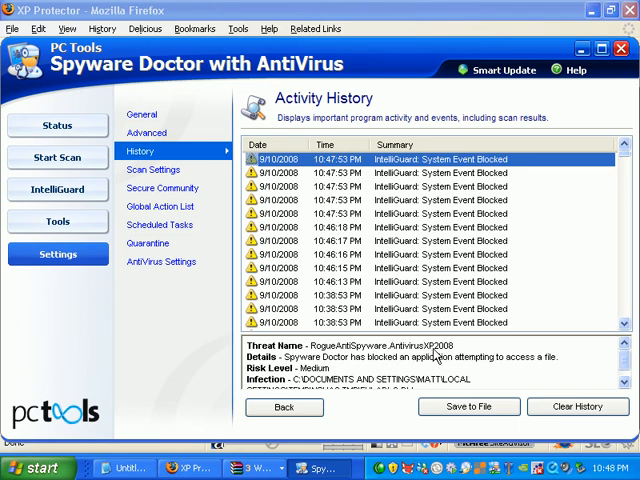
mouse_move(440, 356)
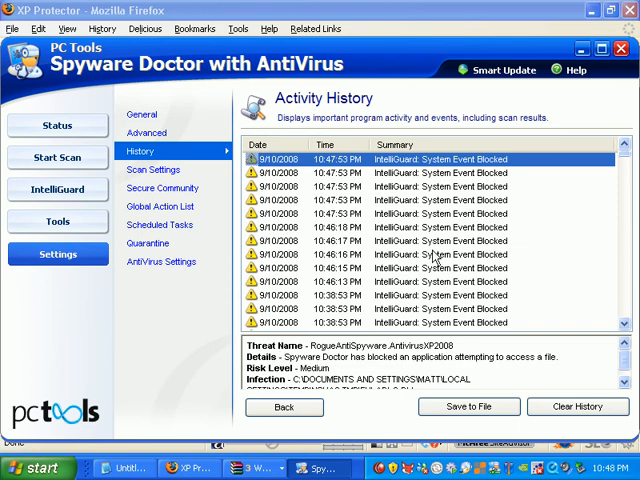
mouse_move(212, 132)
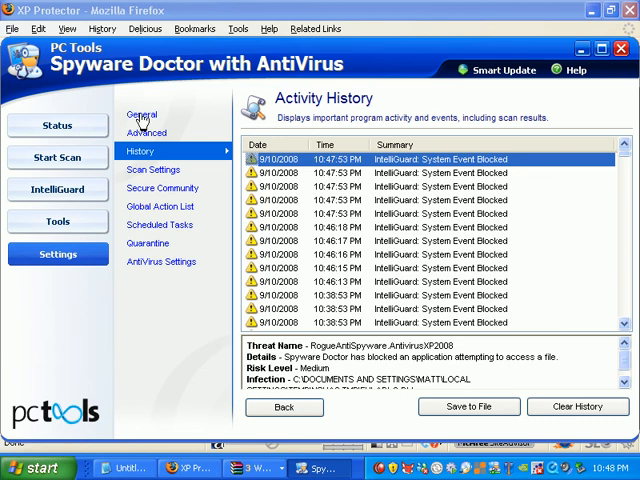
mouse_move(150, 138)
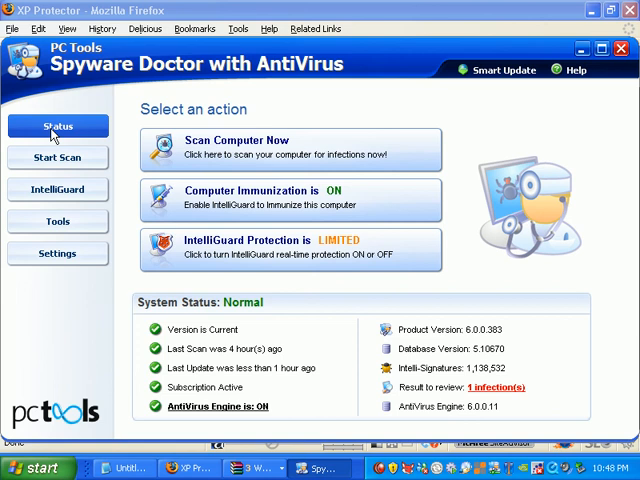
mouse_move(624, 48)
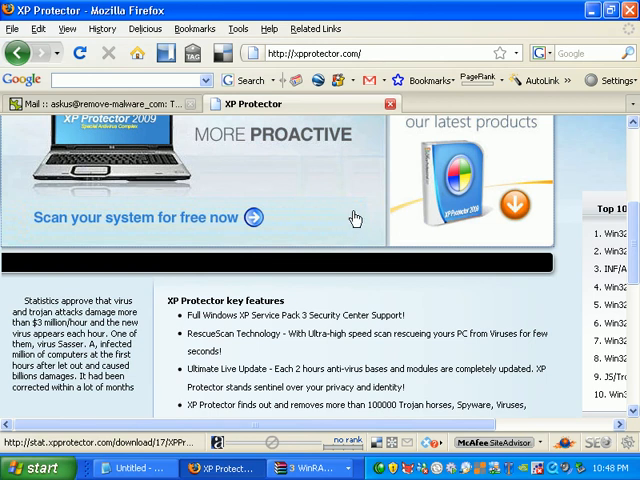
mouse_move(366, 230)
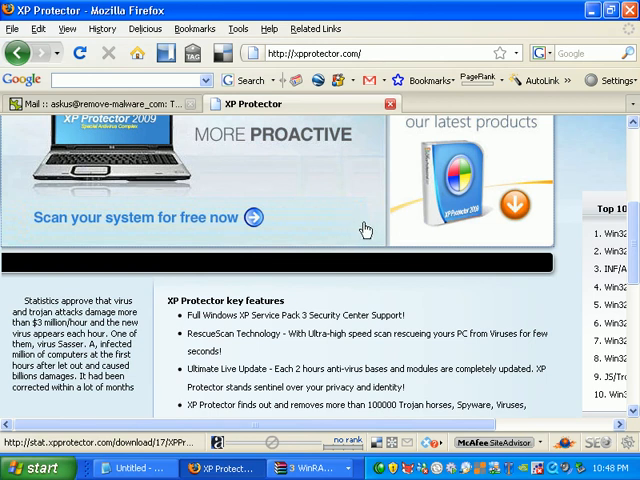
mouse_move(368, 236)
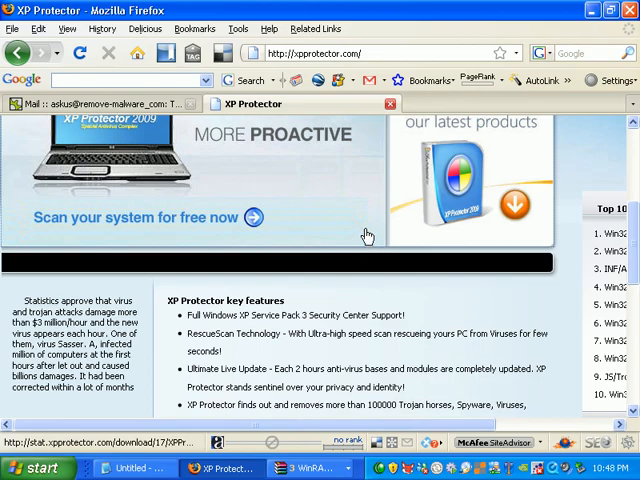